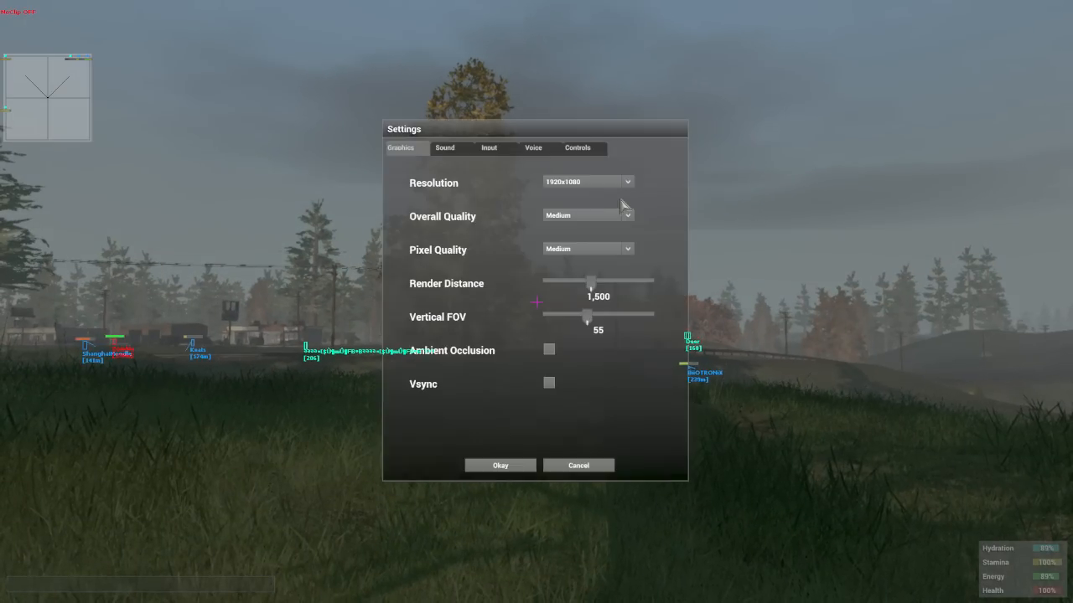
- Confirm Okay in Settings and bring up the TMCheats overlay over the pause menu
click(576, 466)
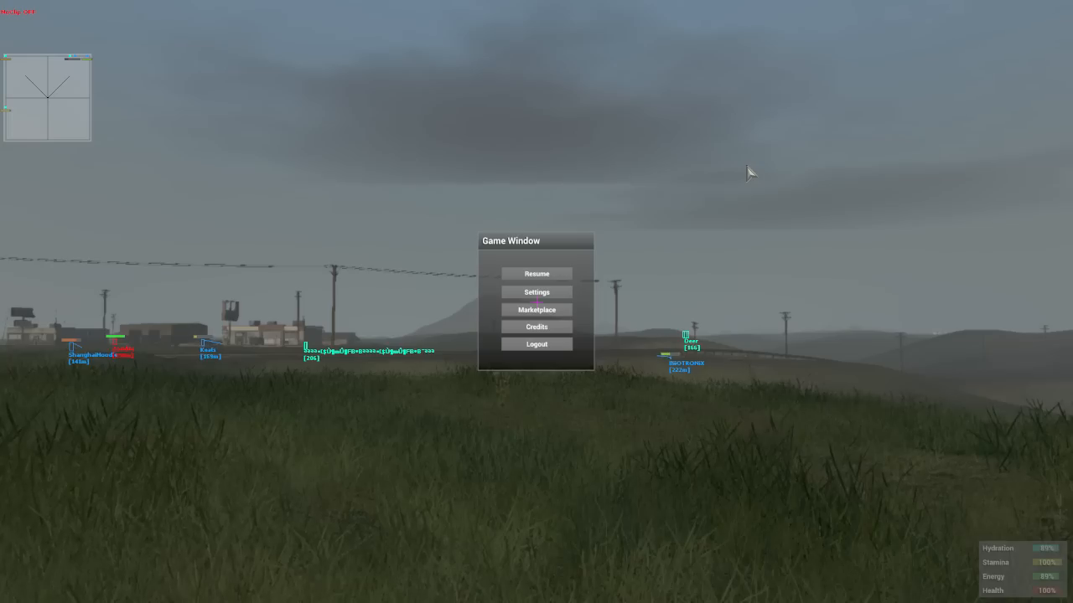
click(536, 275)
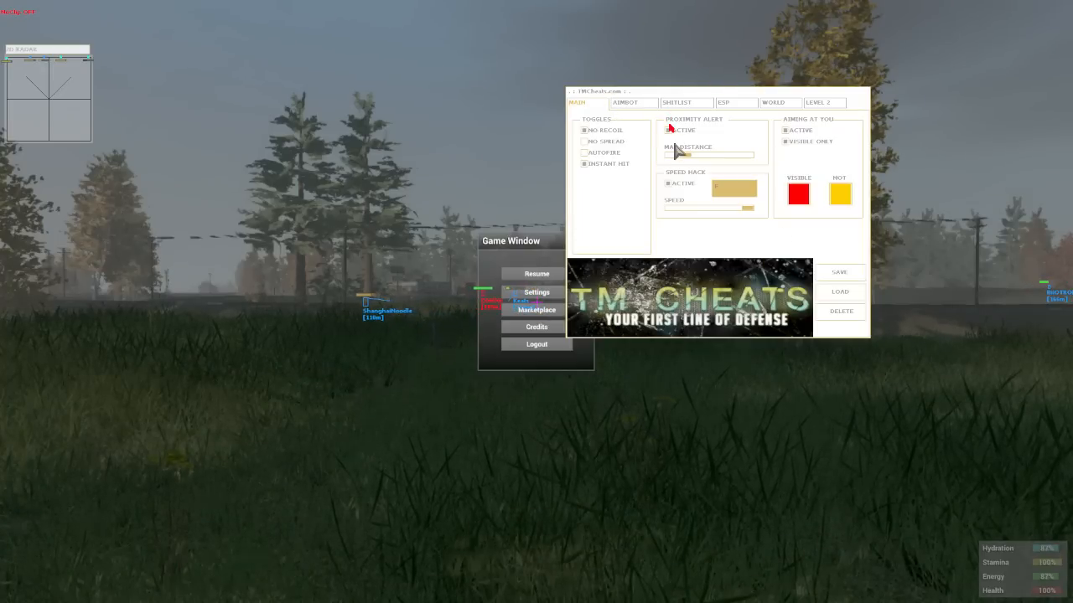
mouse_move(584, 130)
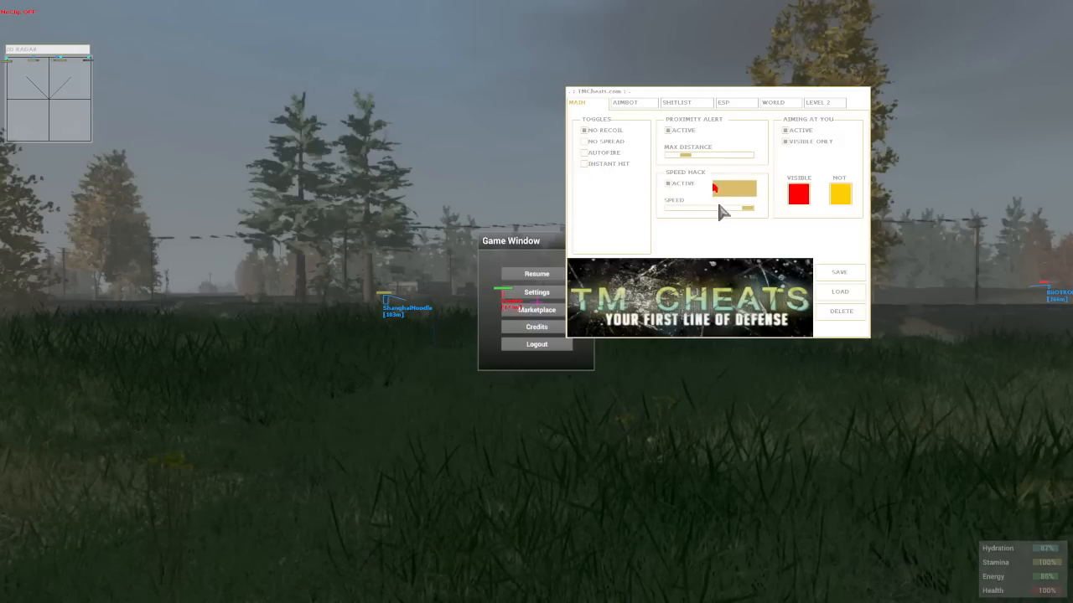
- Set the speed hack slider amount in the TMCheats overlay
click(623, 102)
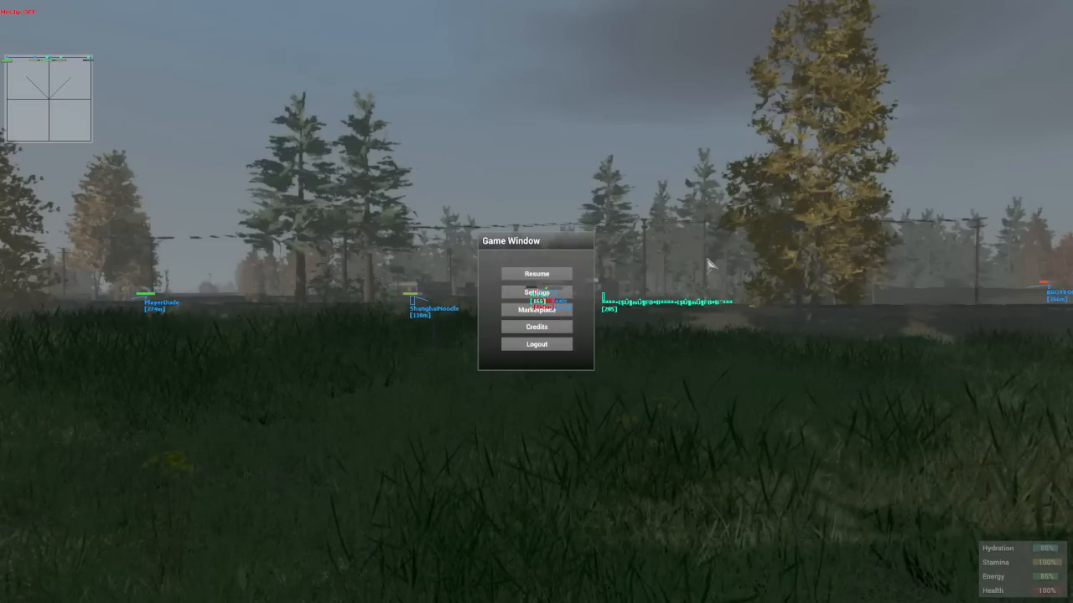
click(537, 273)
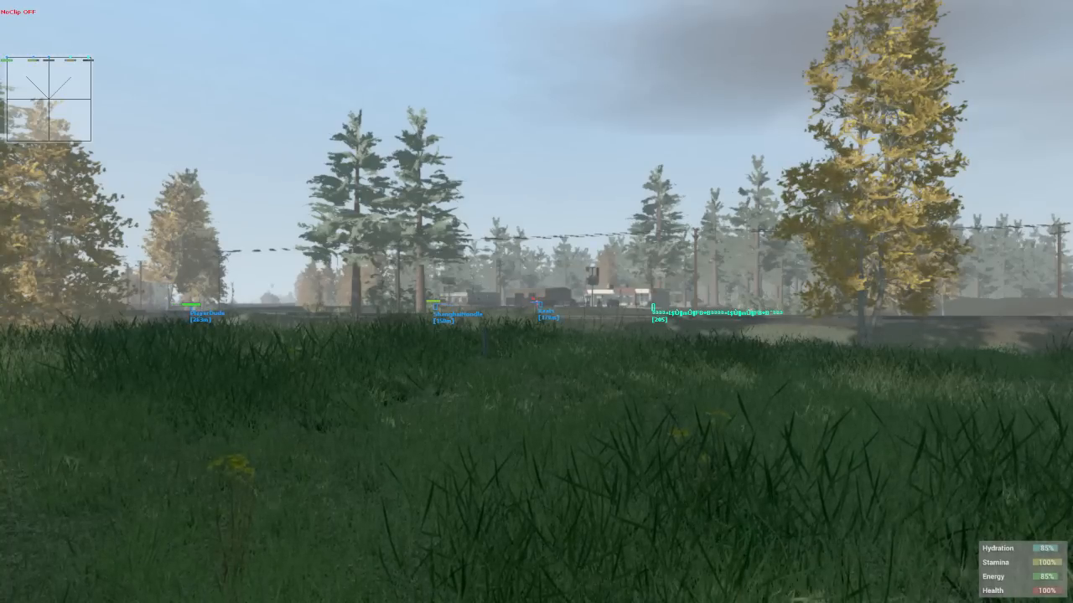
mouse_move(536, 302)
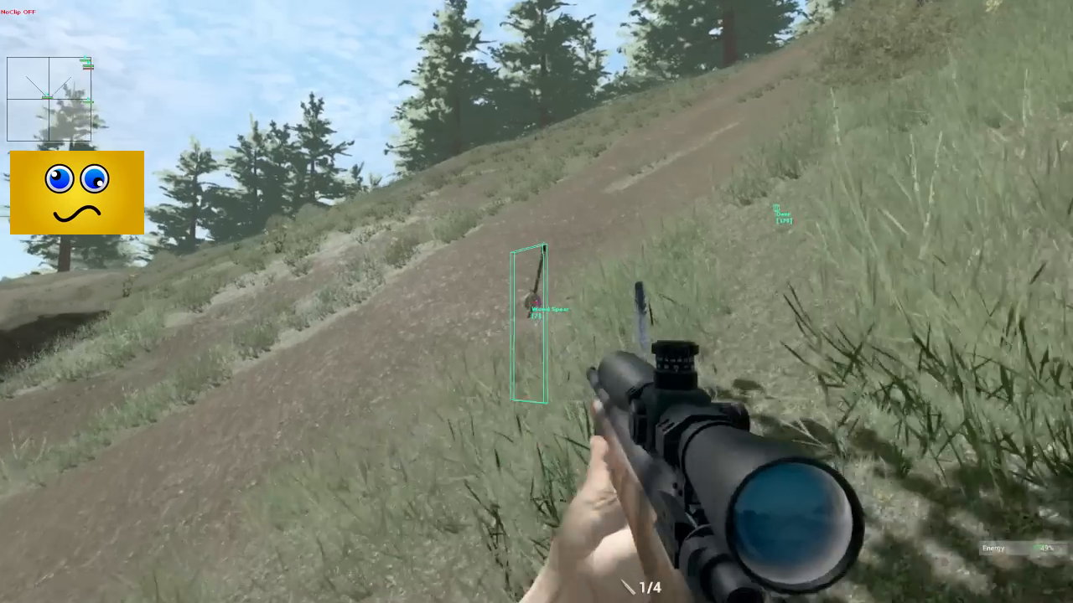
mouse_move(536, 301)
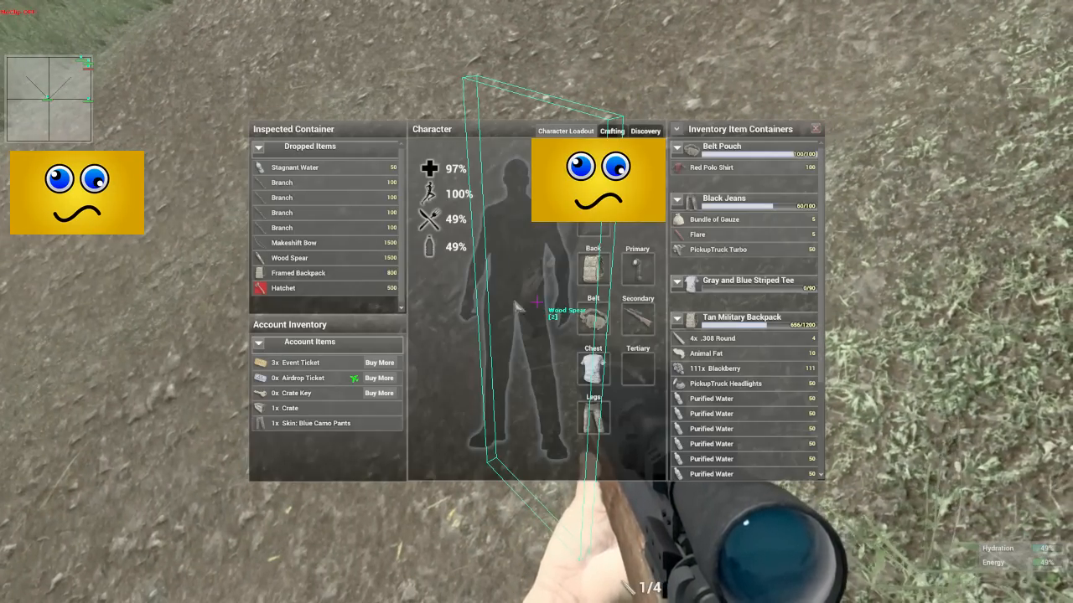
mouse_move(281, 288)
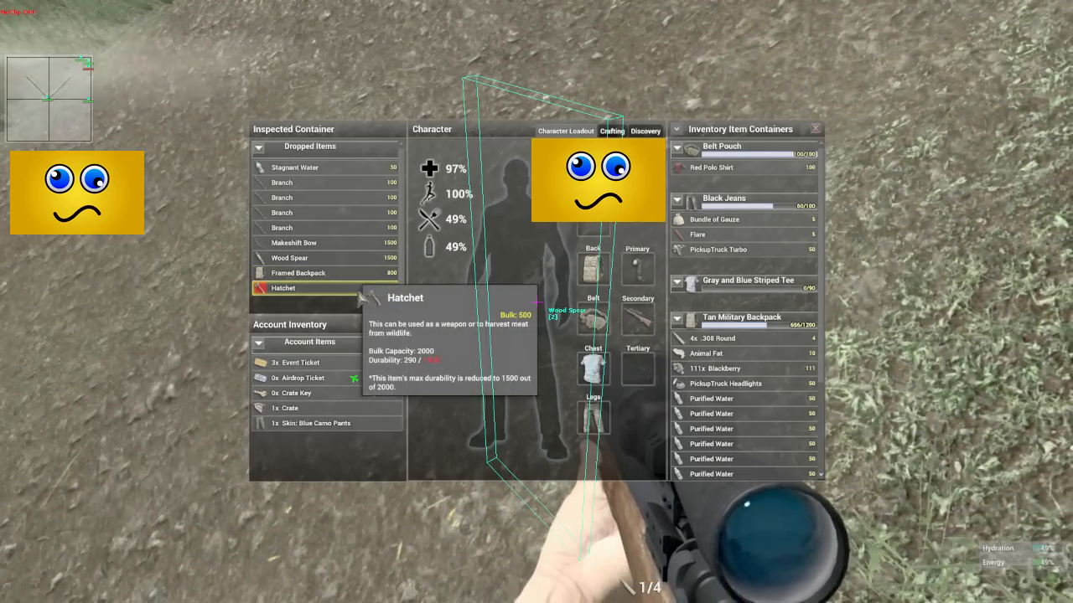
- Move the Hatchet from Dropped Items into the Tertiary slot and return to gameplay
drag(281, 288, 637, 369)
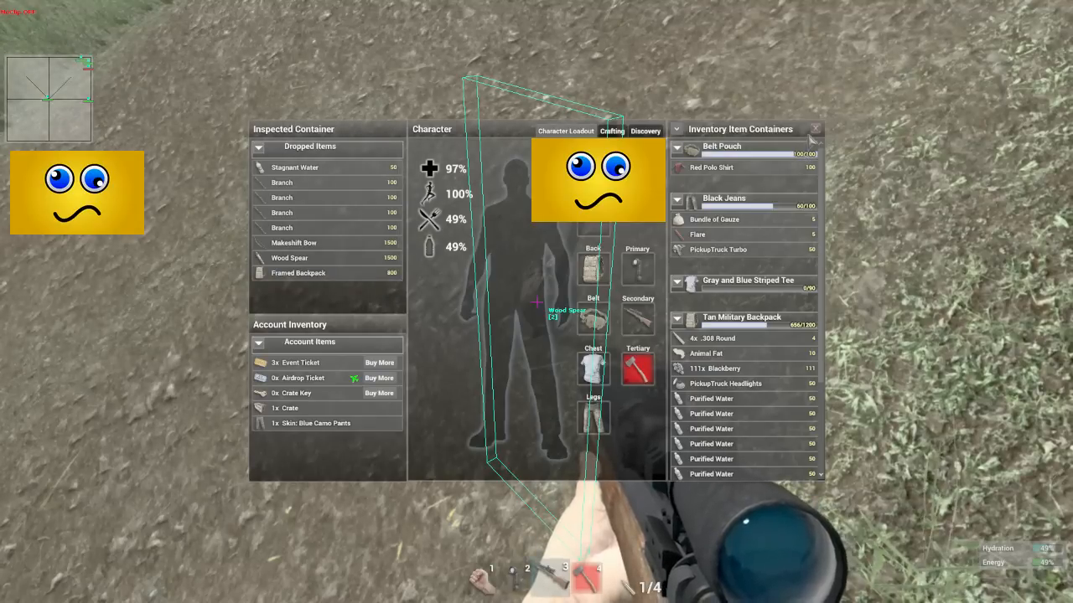
click(327, 228)
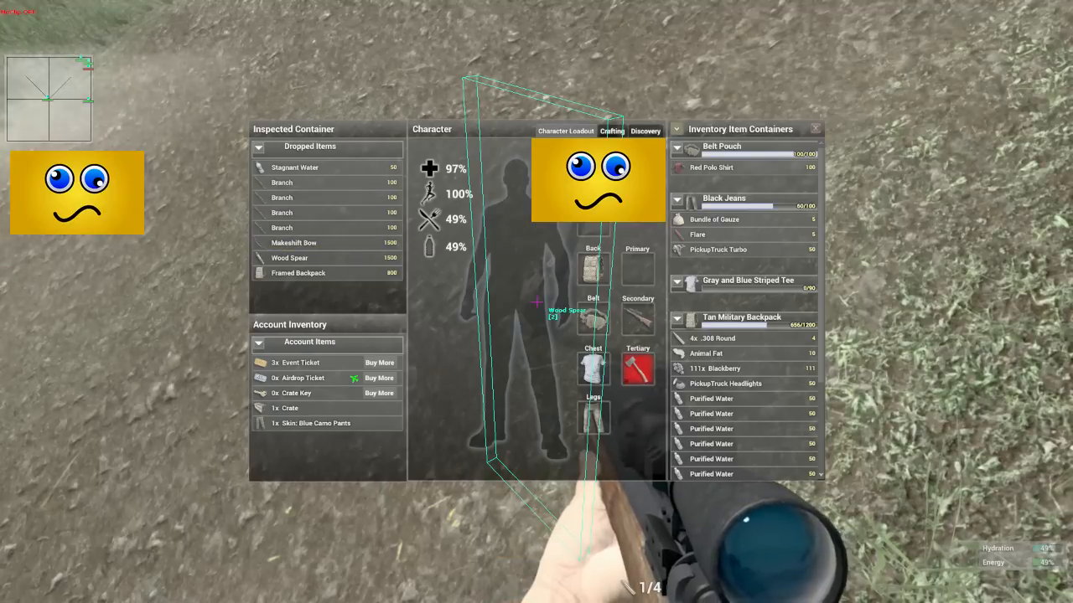
key(tab)
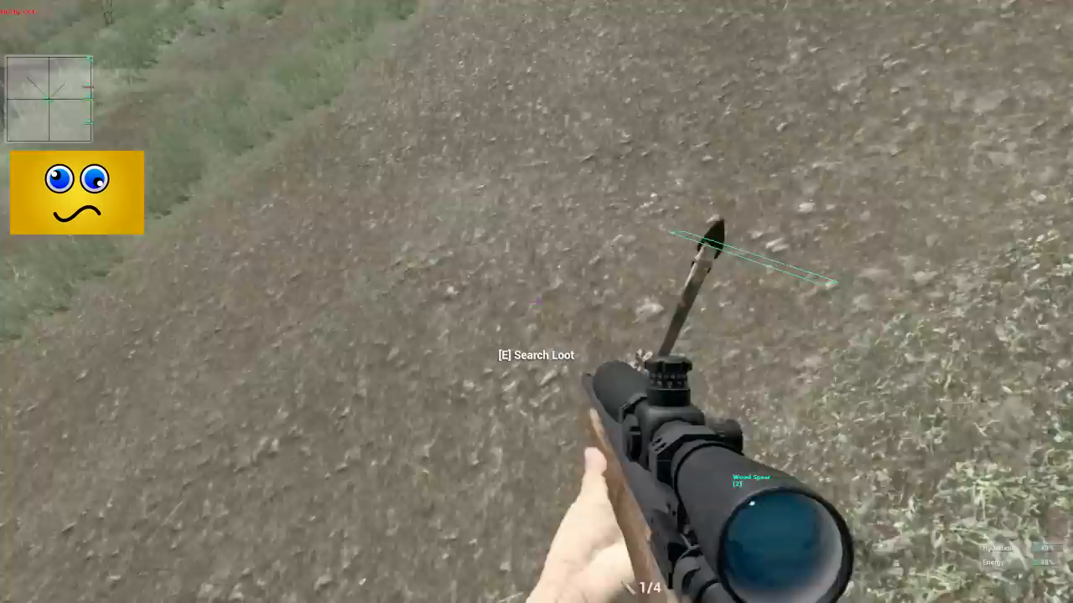